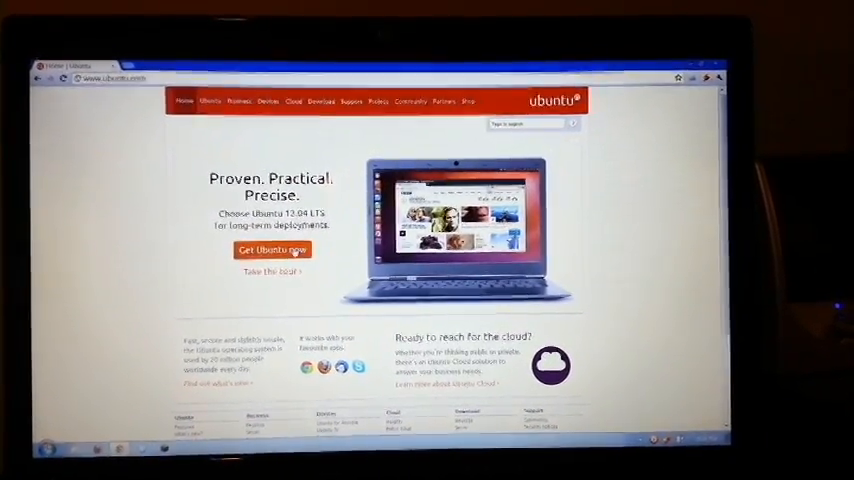
Step: Go from the ubuntu.com home page to the Get Ubuntu download page
left_click(272, 249)
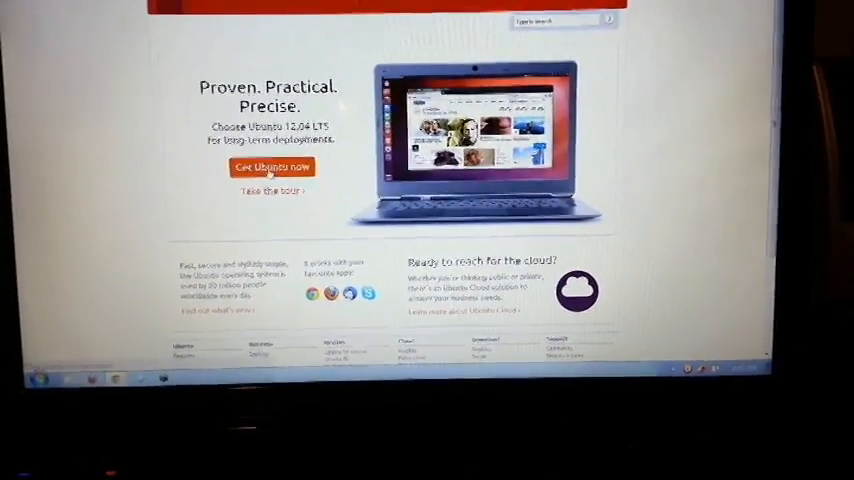
left_click(271, 166)
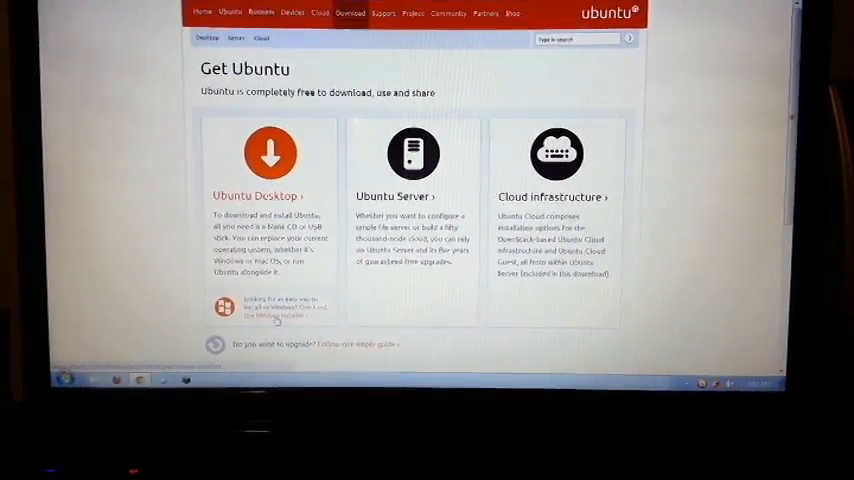
Step: Download the Ubuntu Desktop 12.04 LTS Windows installer (Wubi)
left_click(270, 153)
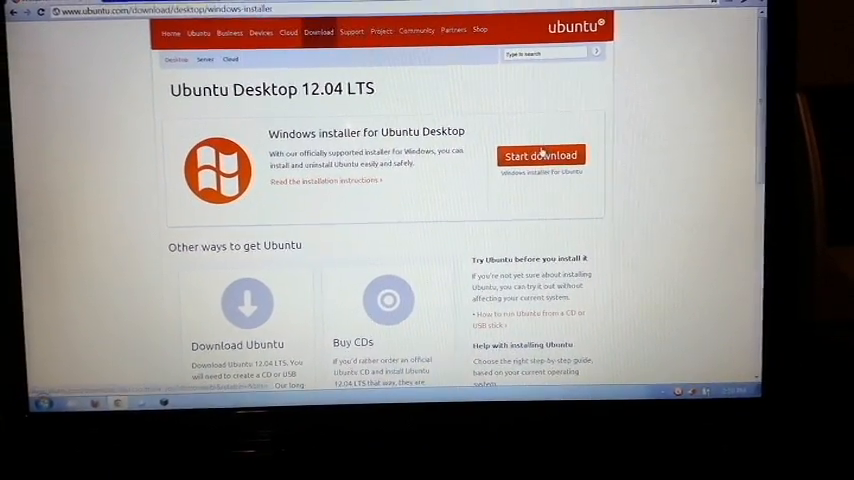
left_click(540, 155)
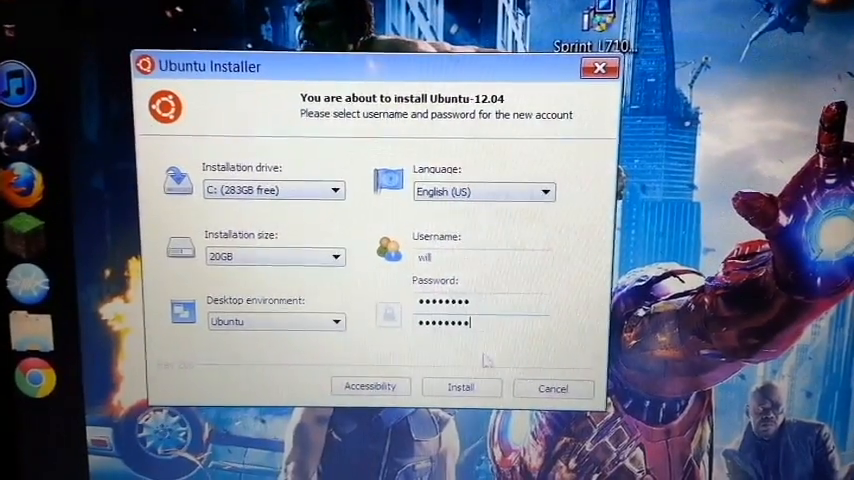
Step: Install Ubuntu 12.04 on drive C with 20GB, then finish with Reboot now
left_click(461, 388)
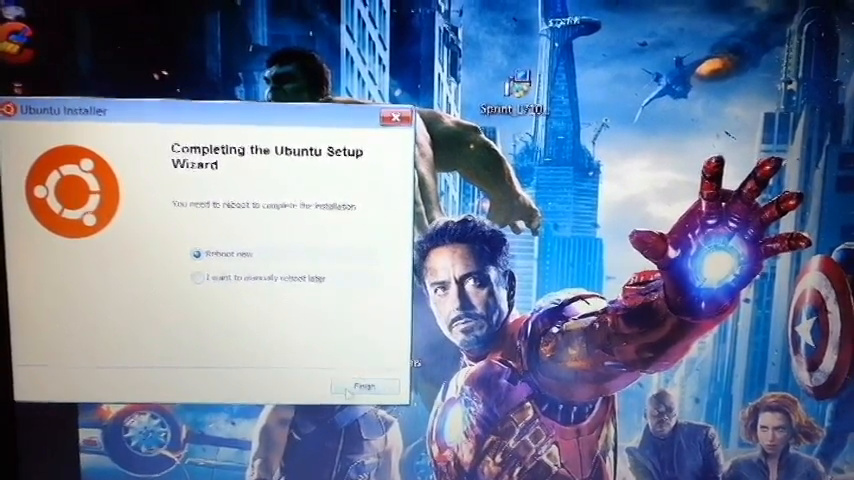
left_click(367, 386)
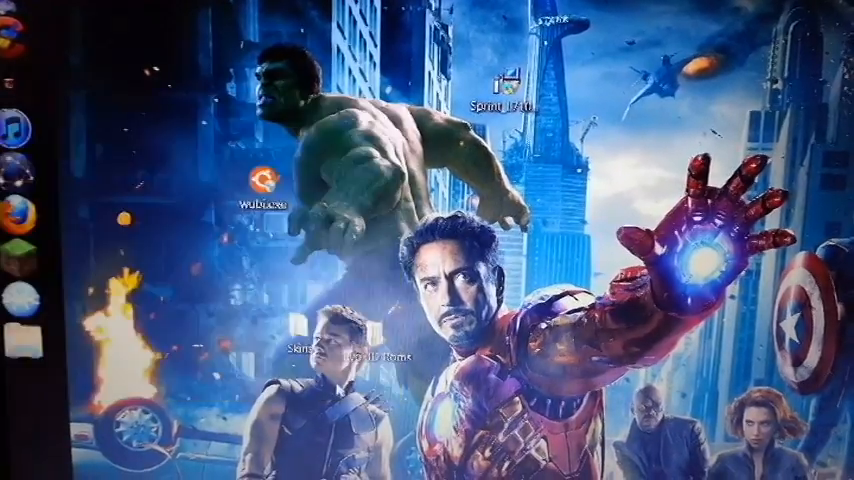